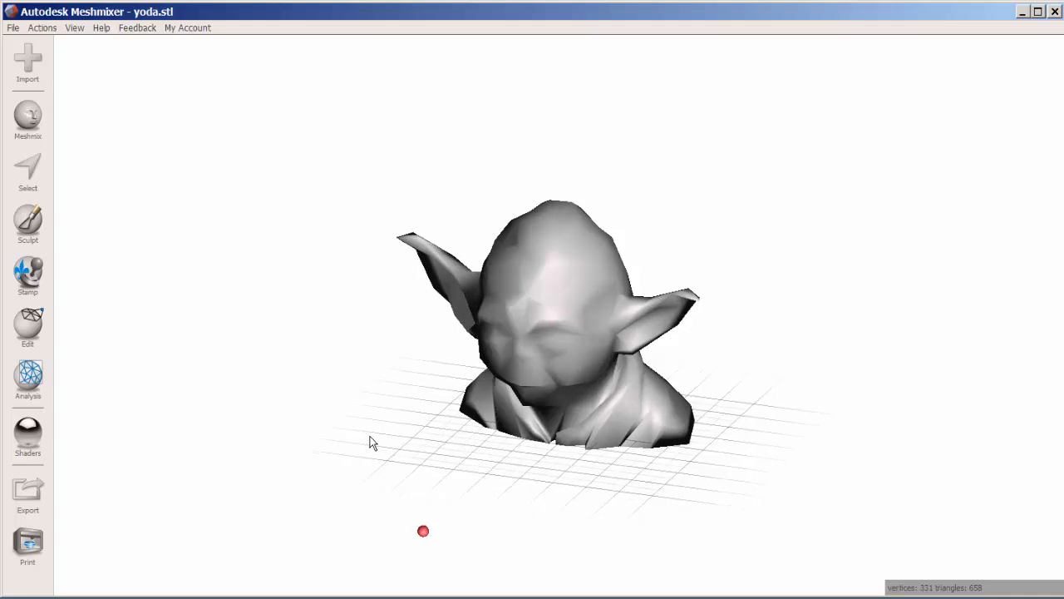
Plane-cut the bottom of the Yoda bust to leave a flat, filled base
left_click_drag(372, 443, 415, 394)
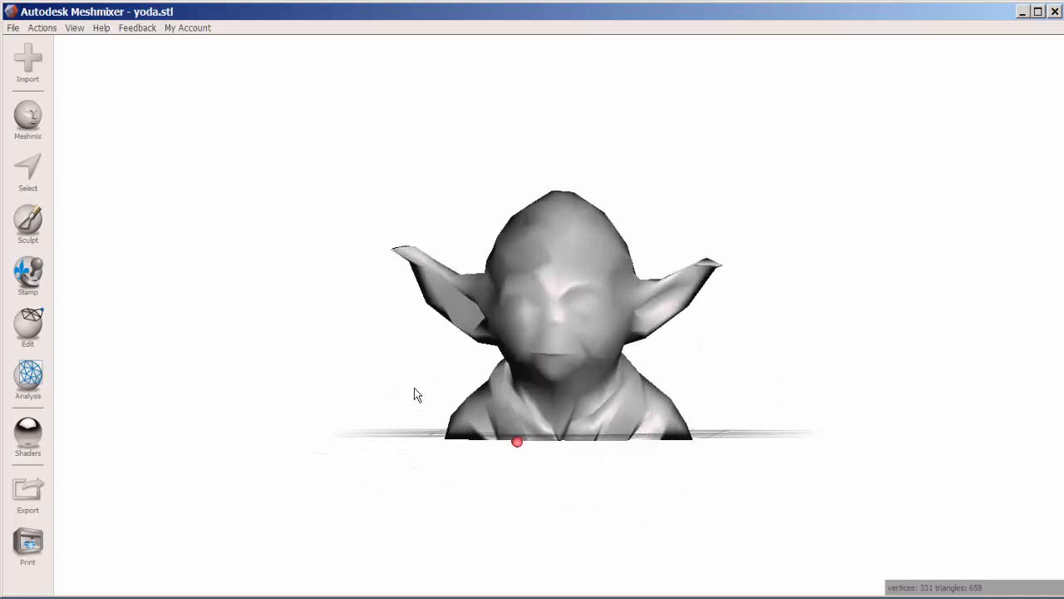
left_click_drag(415, 394, 350, 378)
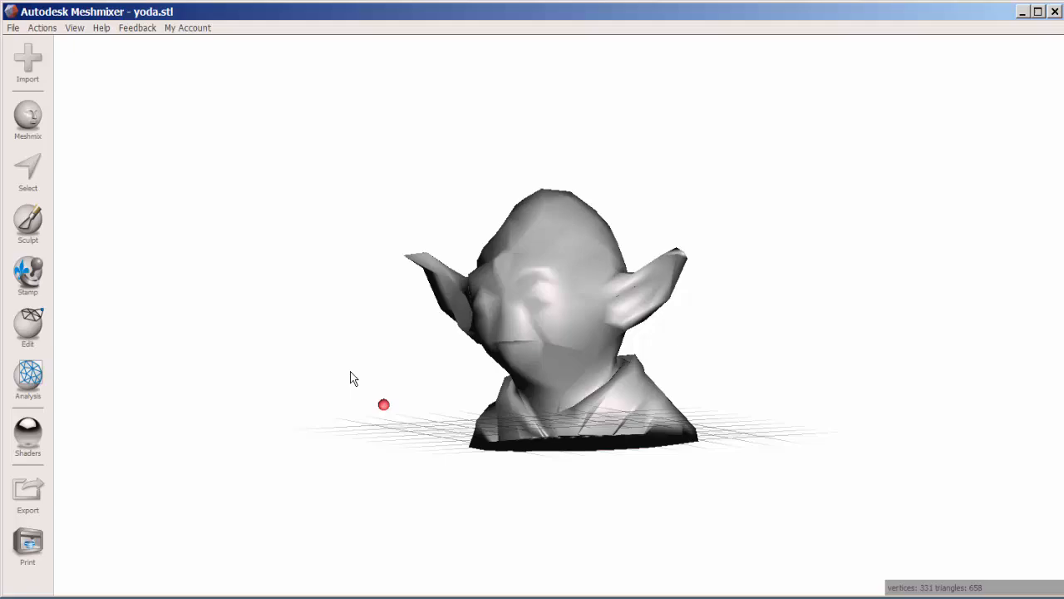
left_click_drag(349, 376, 442, 412)
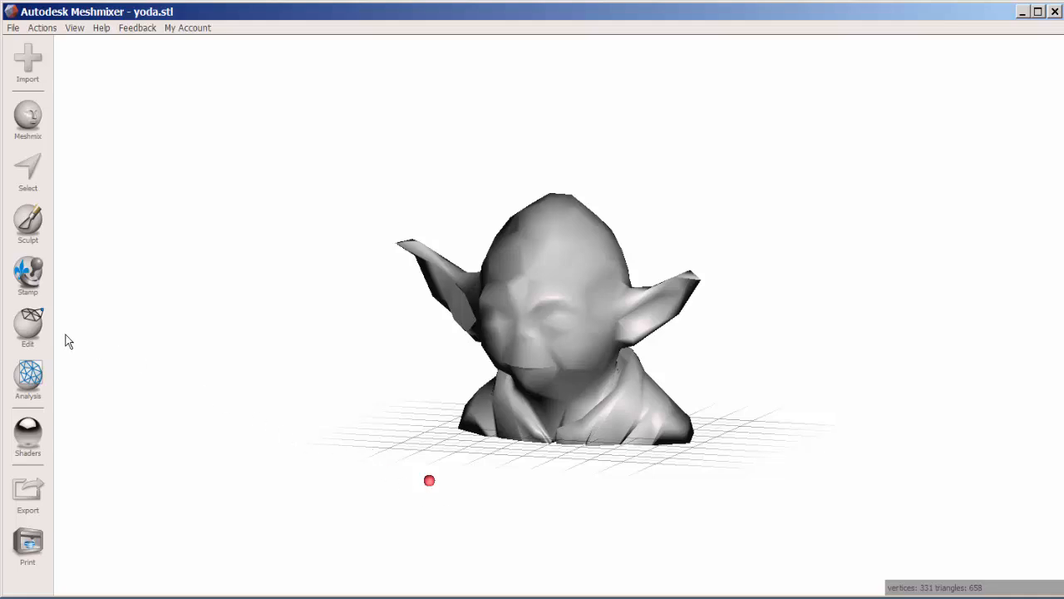
left_click(27, 326)
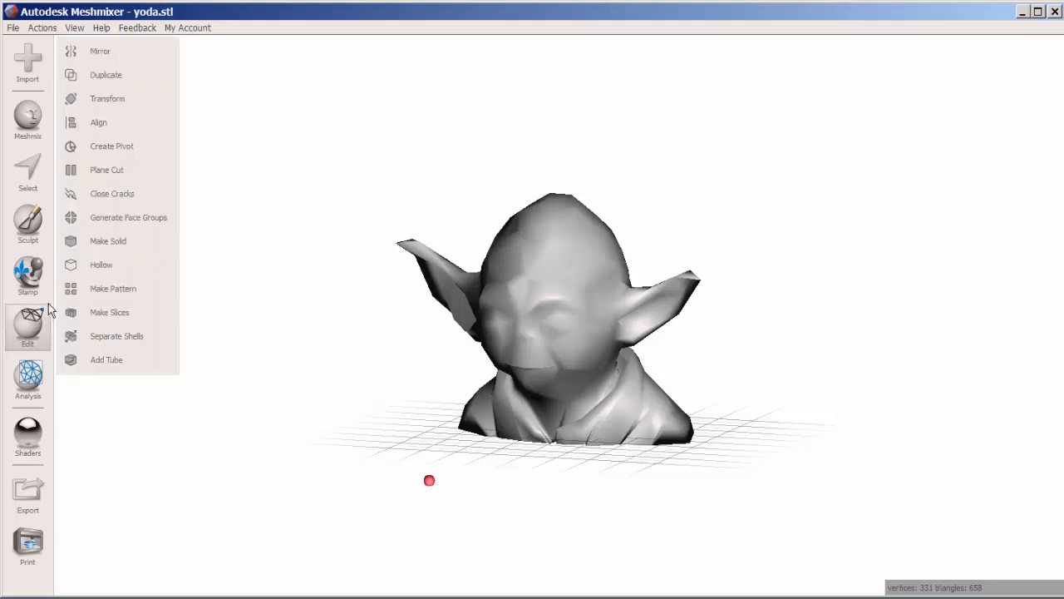
left_click(106, 169)
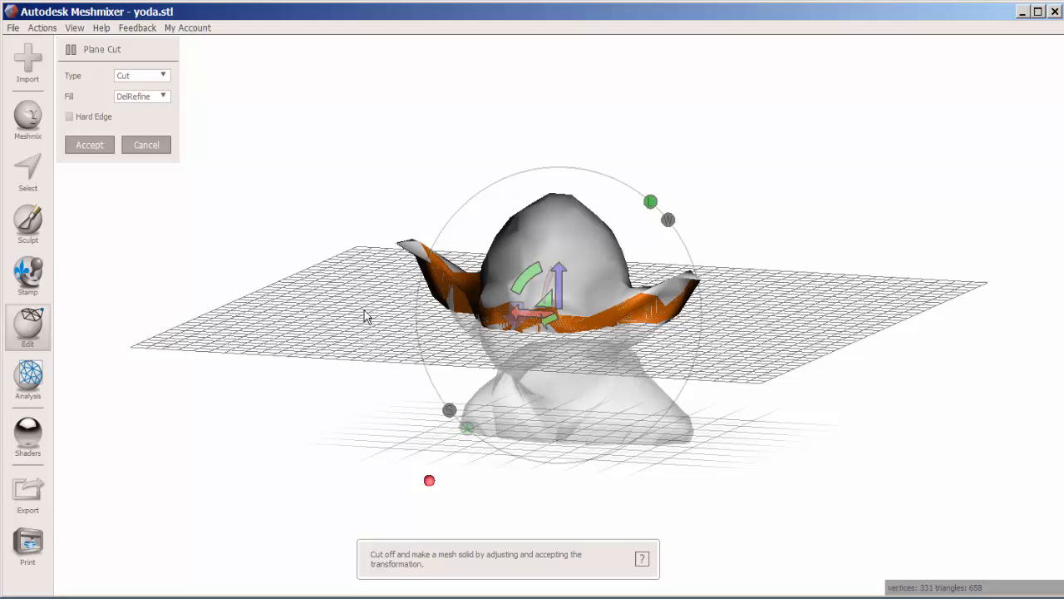
left_click_drag(429, 479, 419, 375)
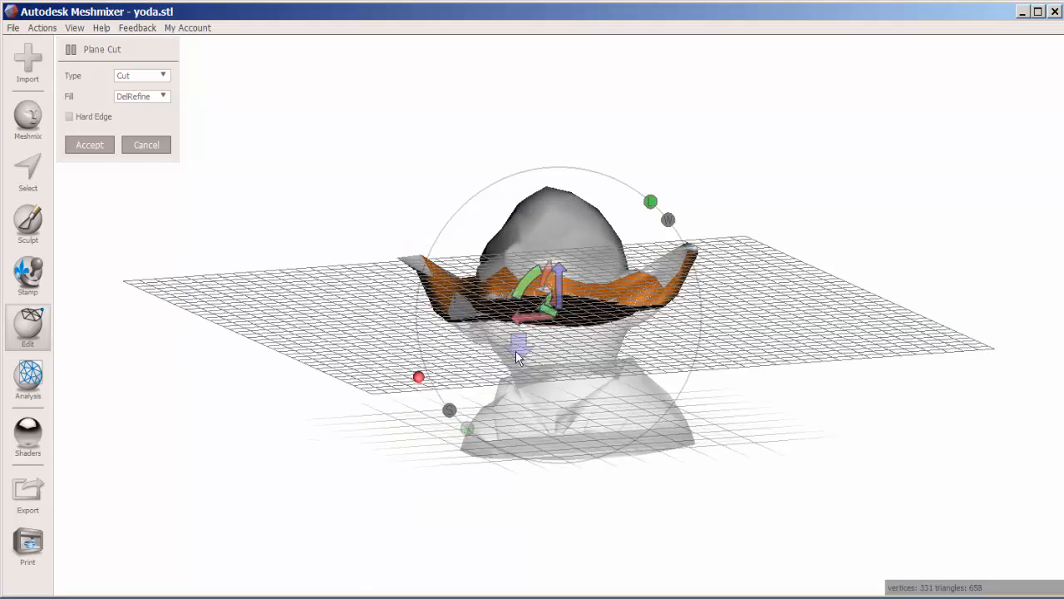
mouse_move(559, 275)
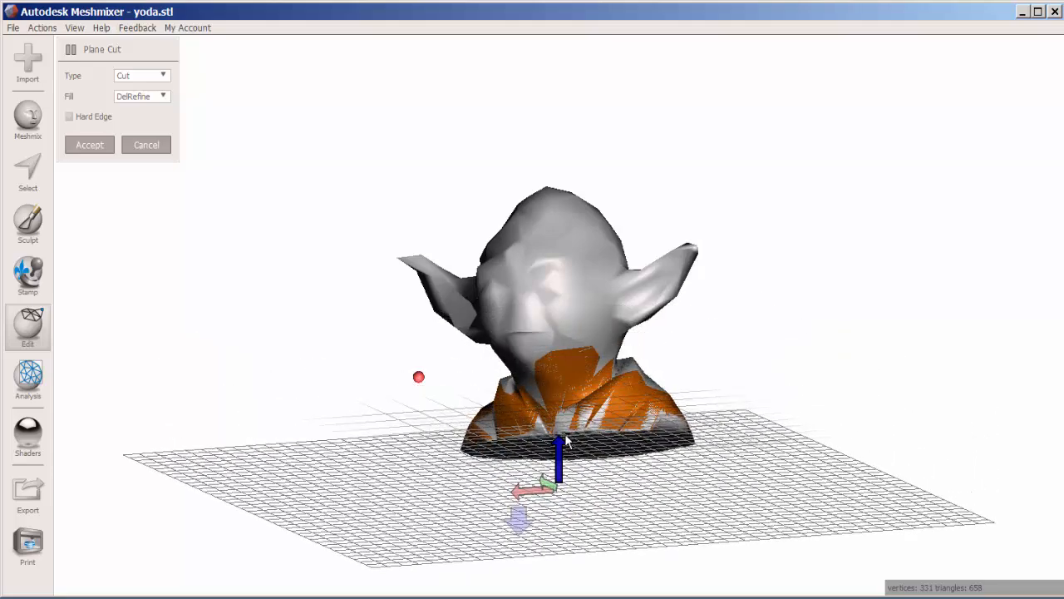
left_click_drag(557, 446, 566, 462)
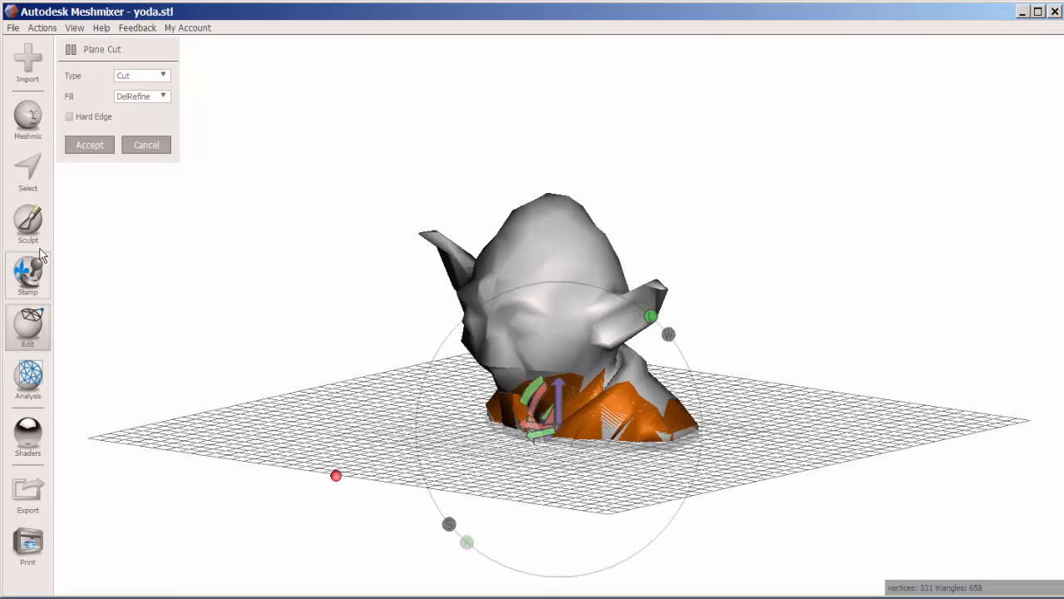
left_click(90, 145)
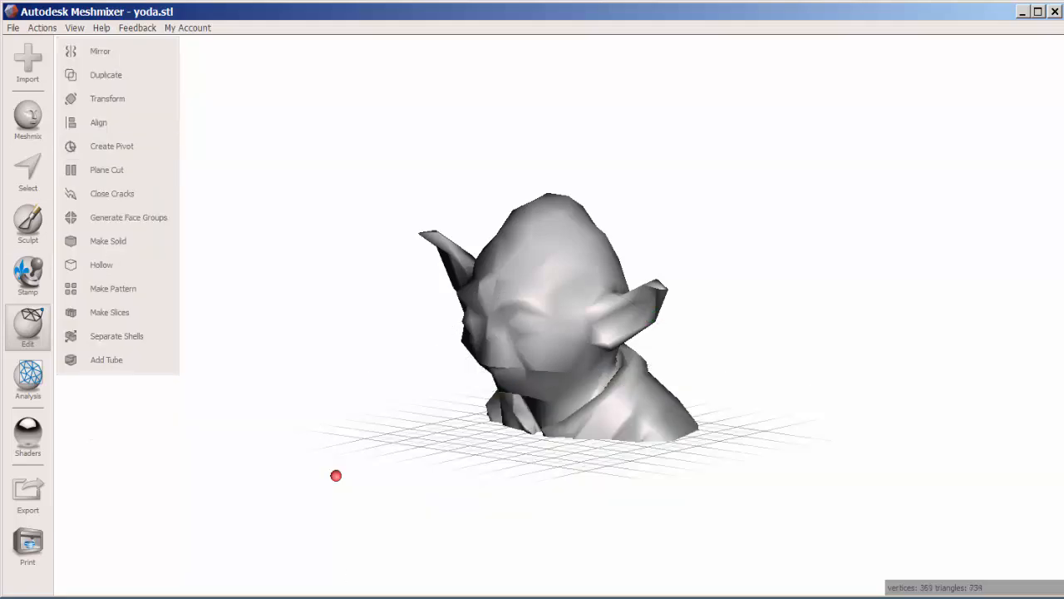
left_click_drag(336, 475, 352, 96)
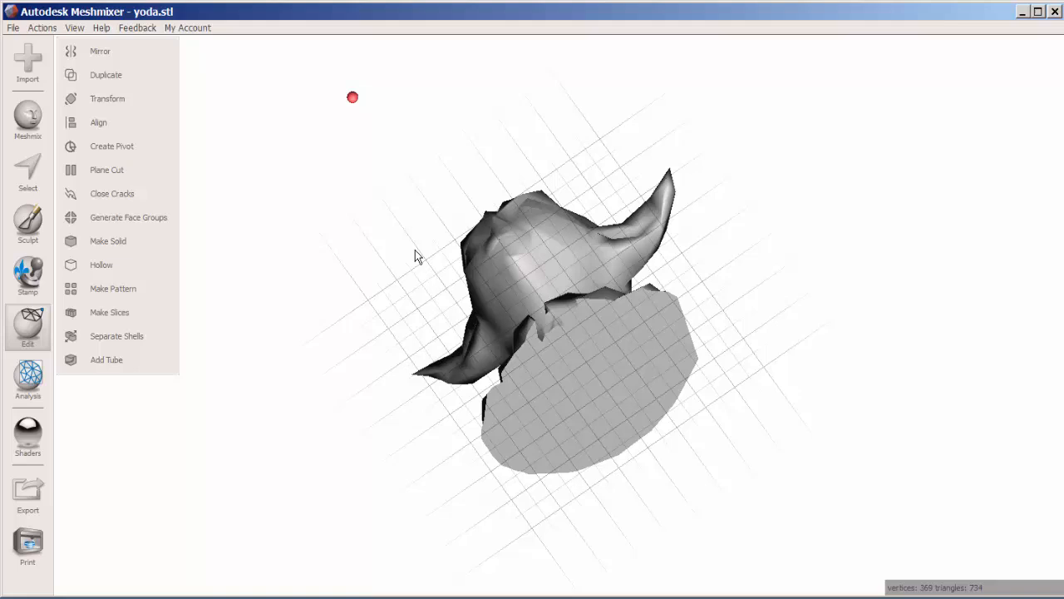
Paint-select the flat base faces with an enlarged selection brush
left_click(26, 171)
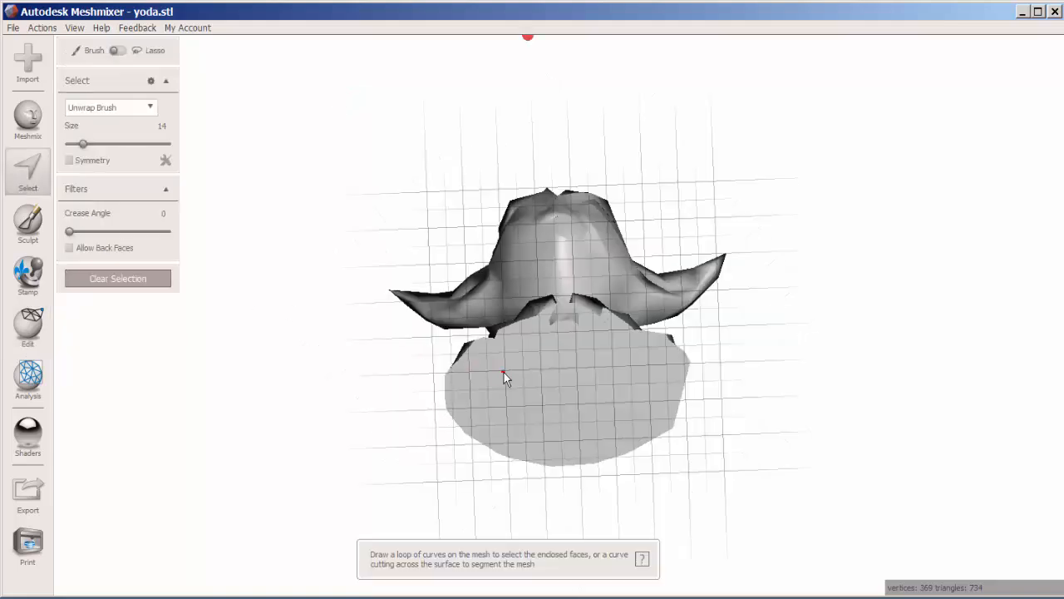
left_click_drag(83, 143, 118, 143)
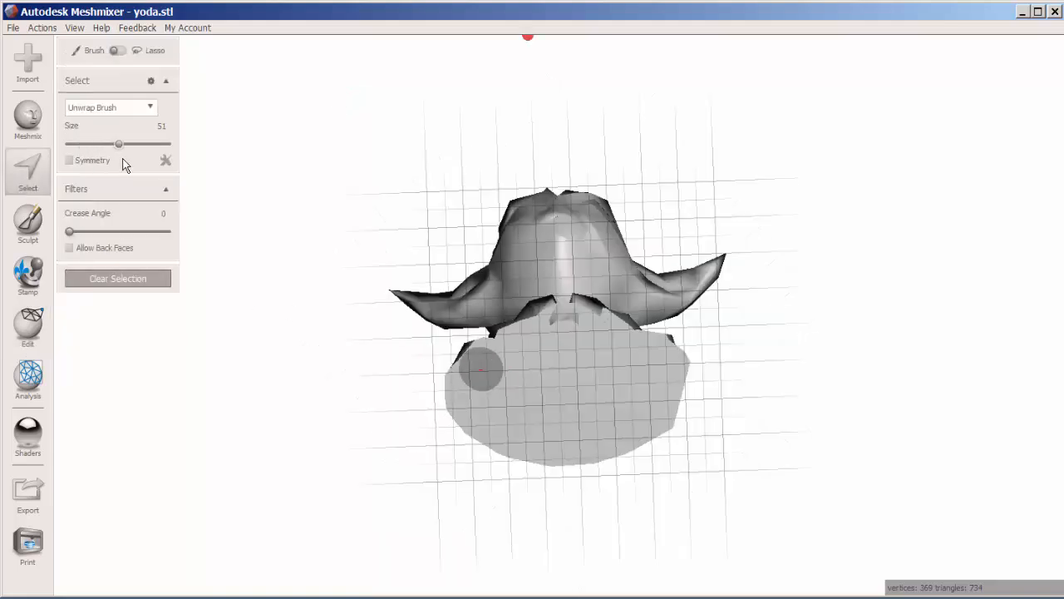
left_click_drag(120, 143, 148, 143)
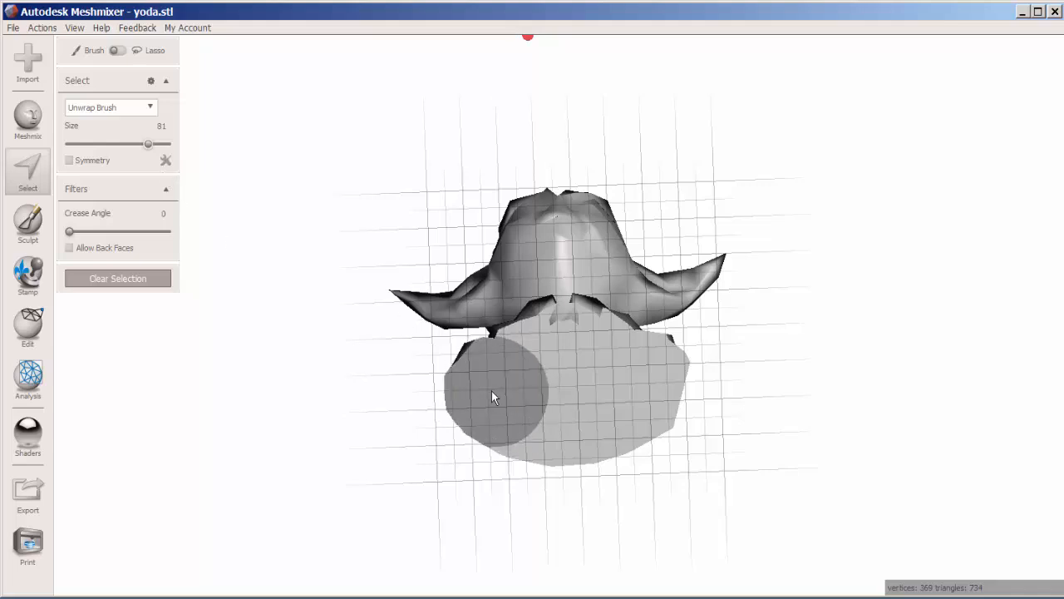
left_click_drag(493, 396, 651, 414)
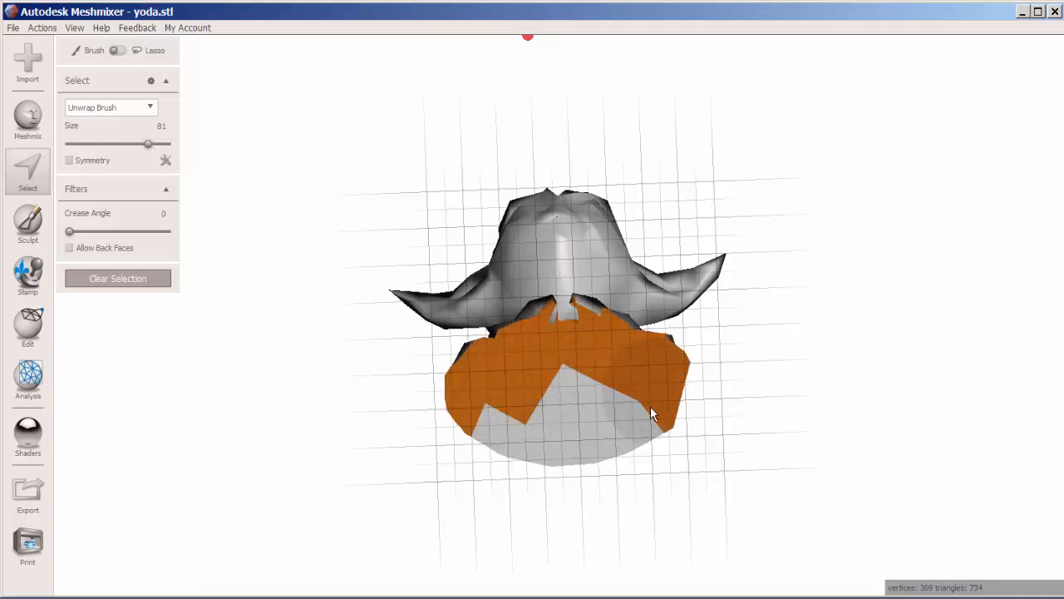
left_click_drag(652, 413, 549, 362)
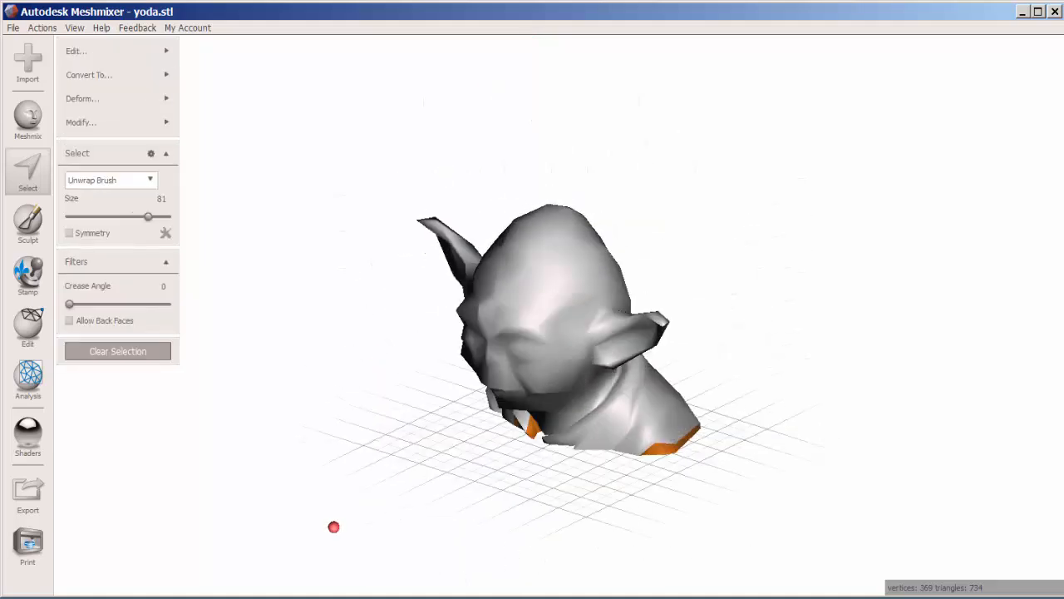
Clean stray faces off the bottom rim so only the flat base stays selected
left_click_drag(148, 216, 109, 216)
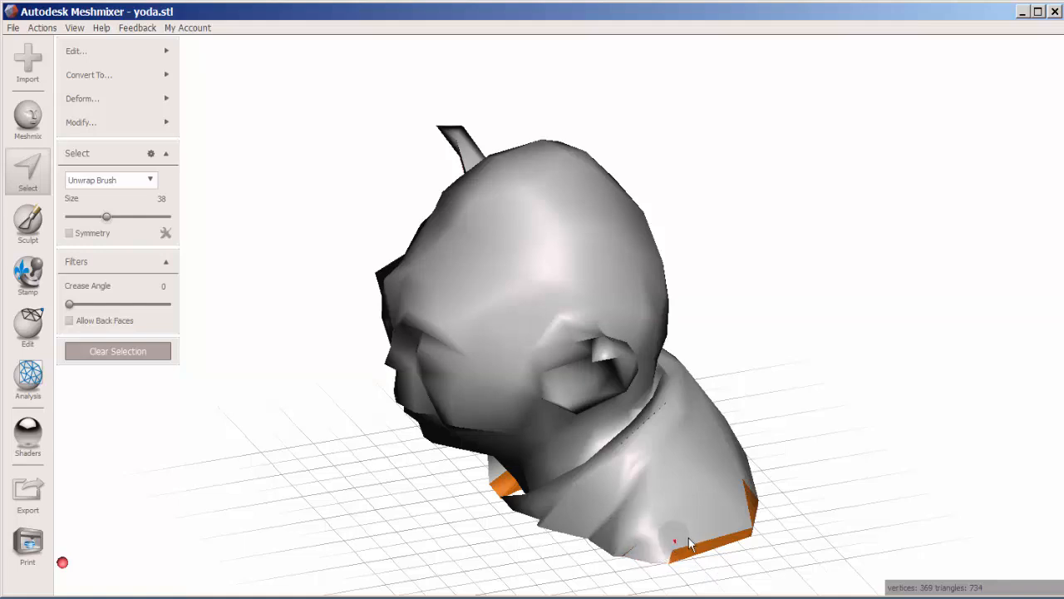
left_click_drag(673, 540, 740, 532)
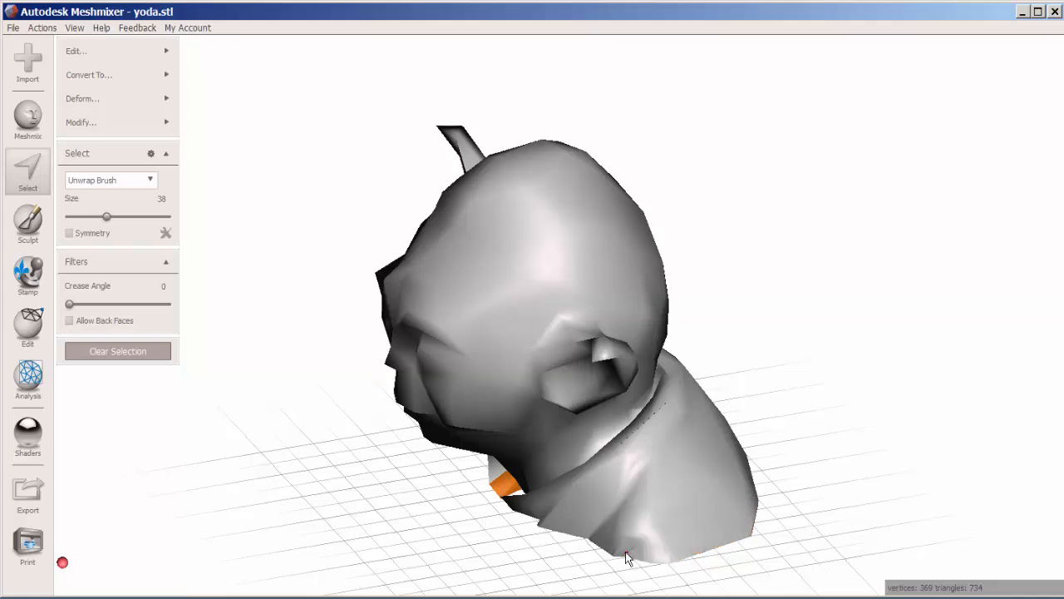
left_click_drag(629, 557, 555, 482)
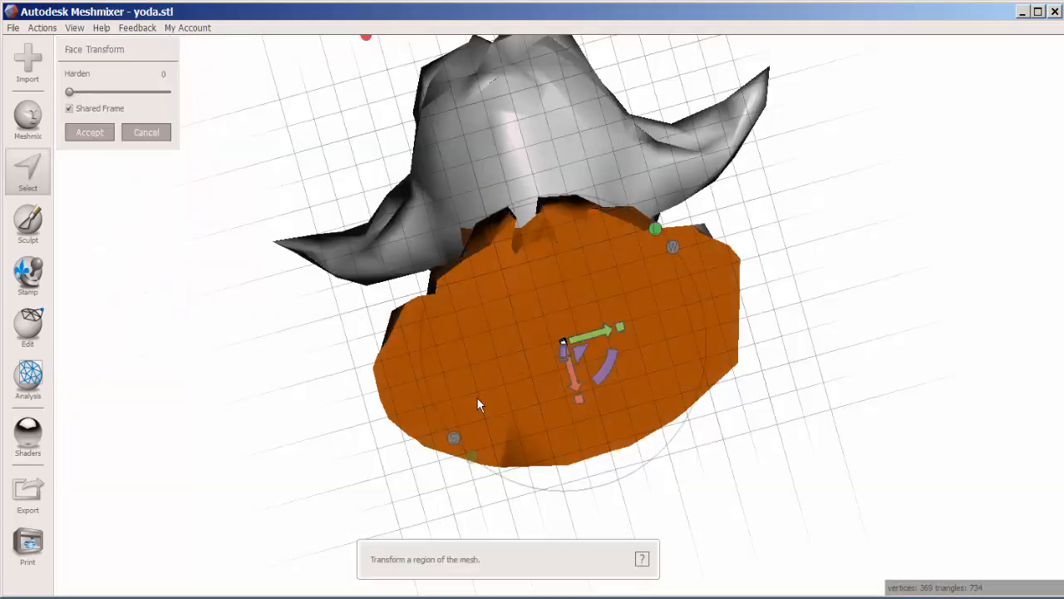
Pull the selected base straight down into a taller plinth and accept the transform
left_click_drag(479, 406, 572, 374)
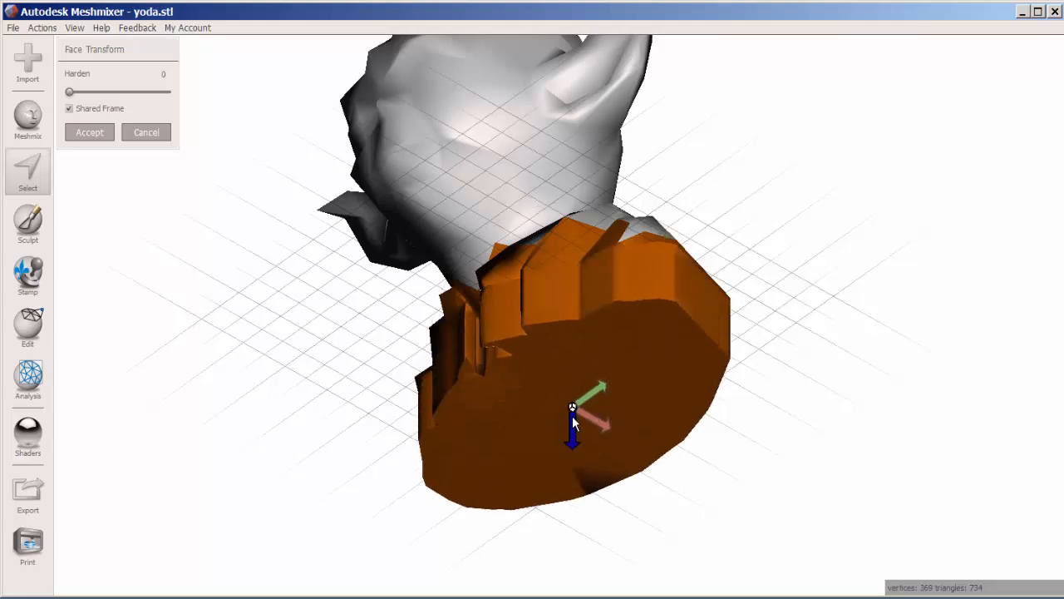
left_click(90, 133)
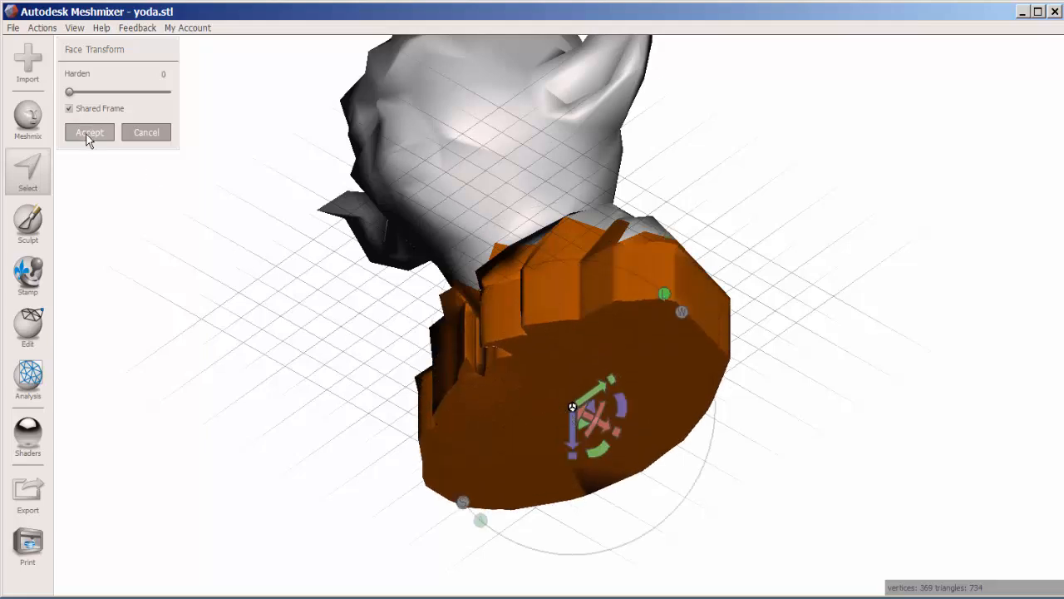
left_click(90, 133)
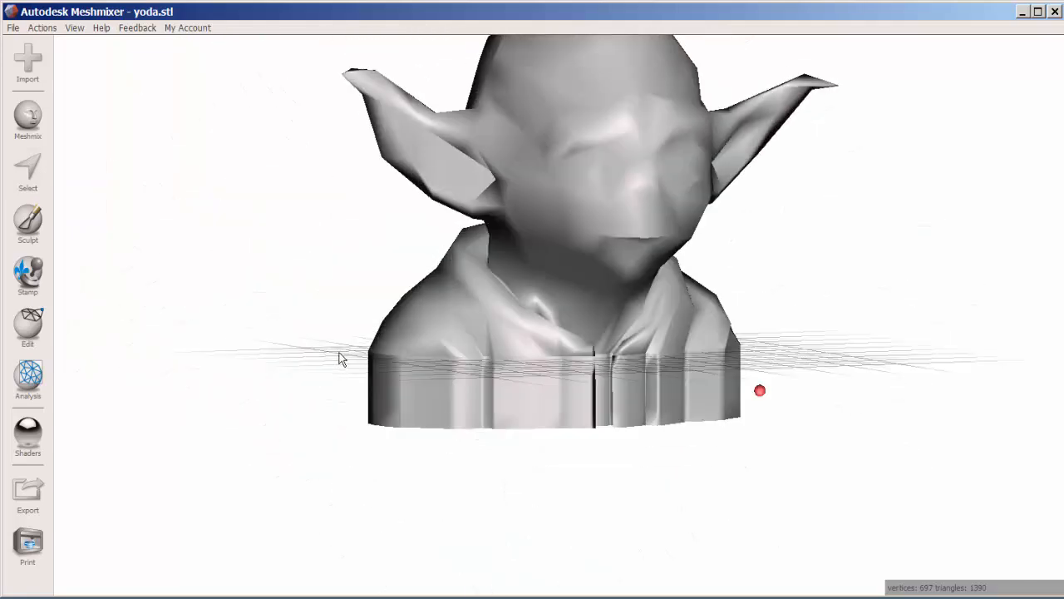
Preview a Tiled Tubes pattern on the bust, trying thinner tubes and different spacings
left_click(27, 325)
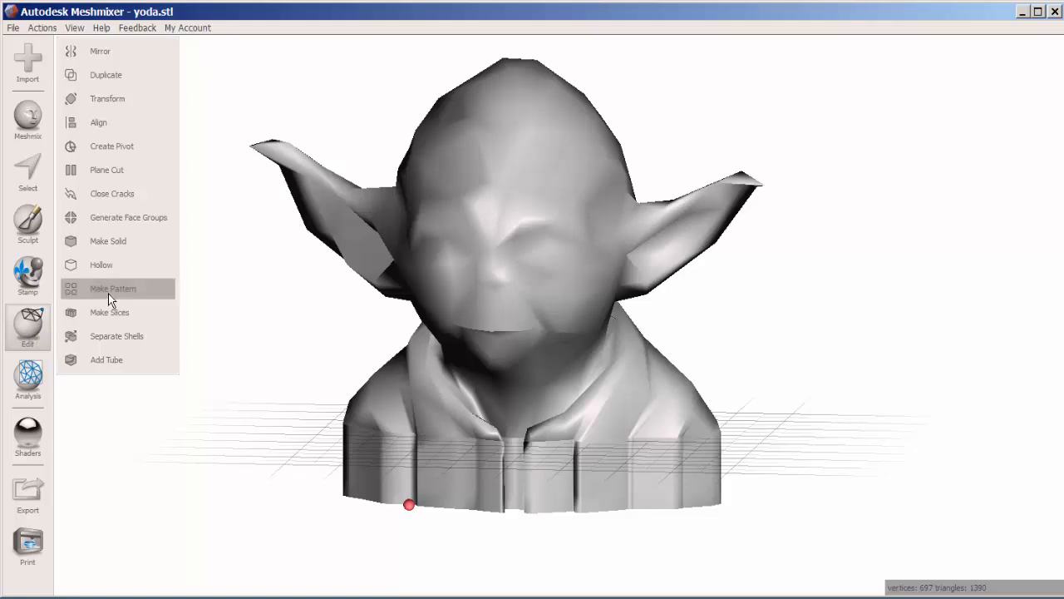
left_click(114, 289)
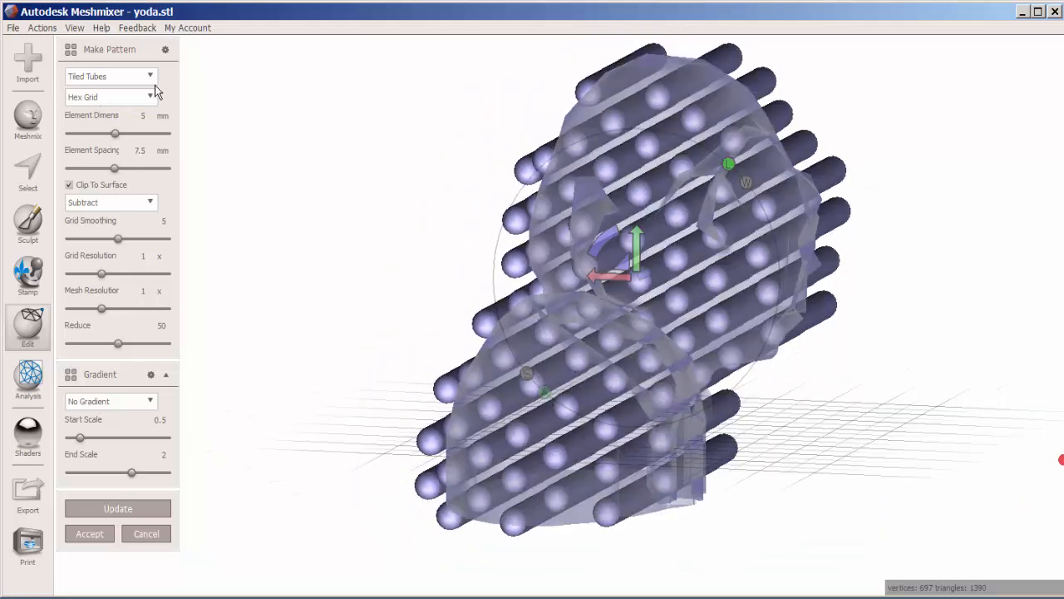
left_click(108, 76)
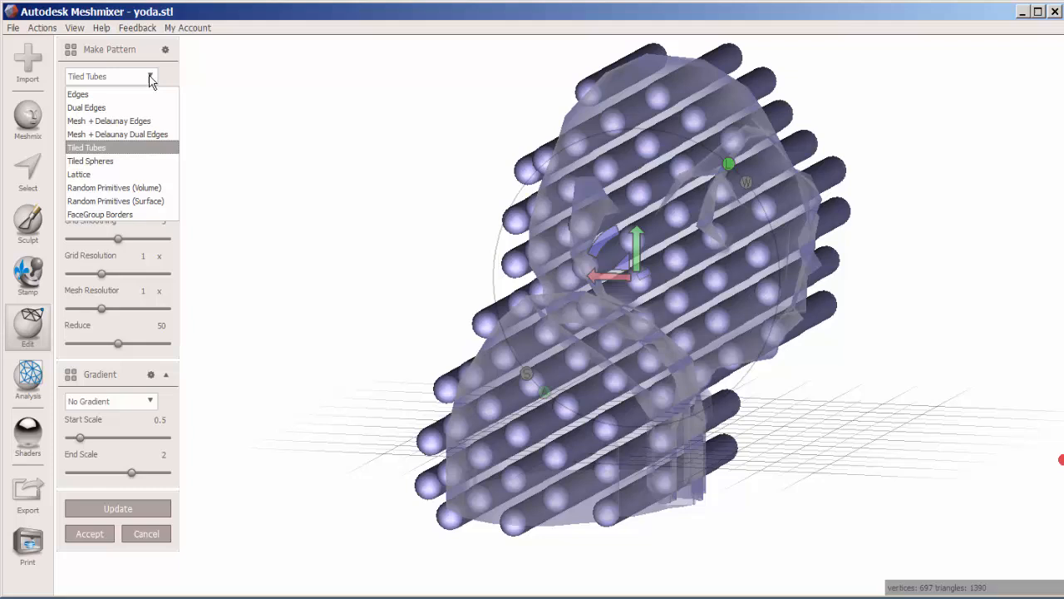
mouse_move(189, 80)
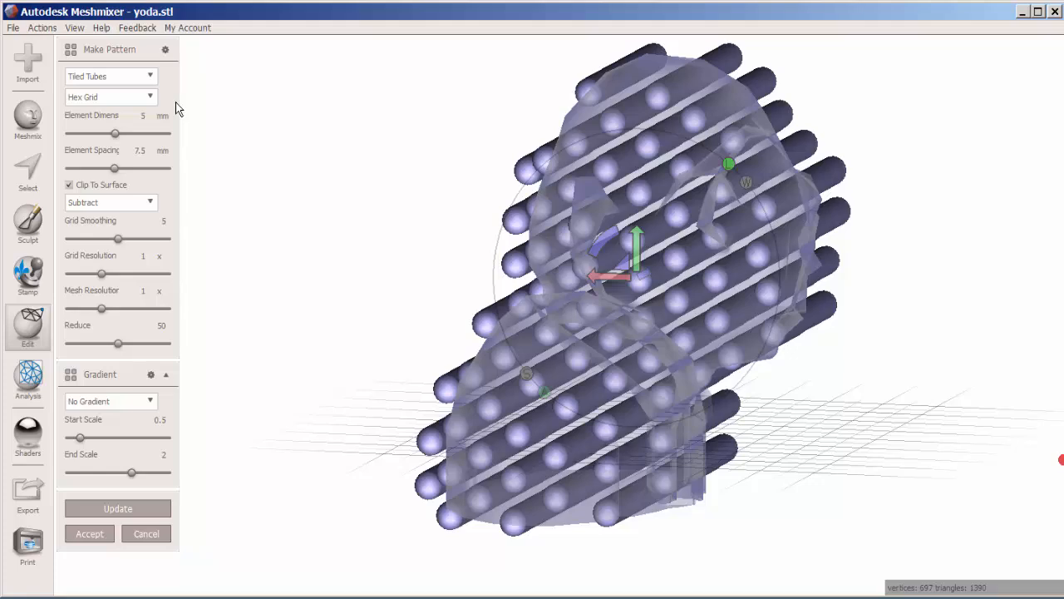
mouse_move(117, 142)
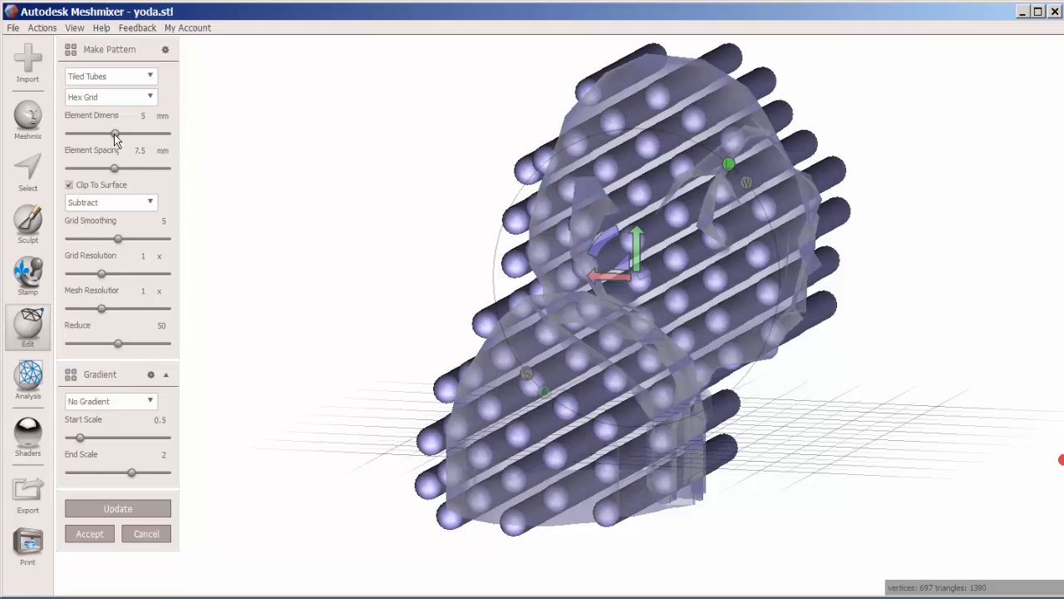
left_click_drag(118, 135, 70, 135)
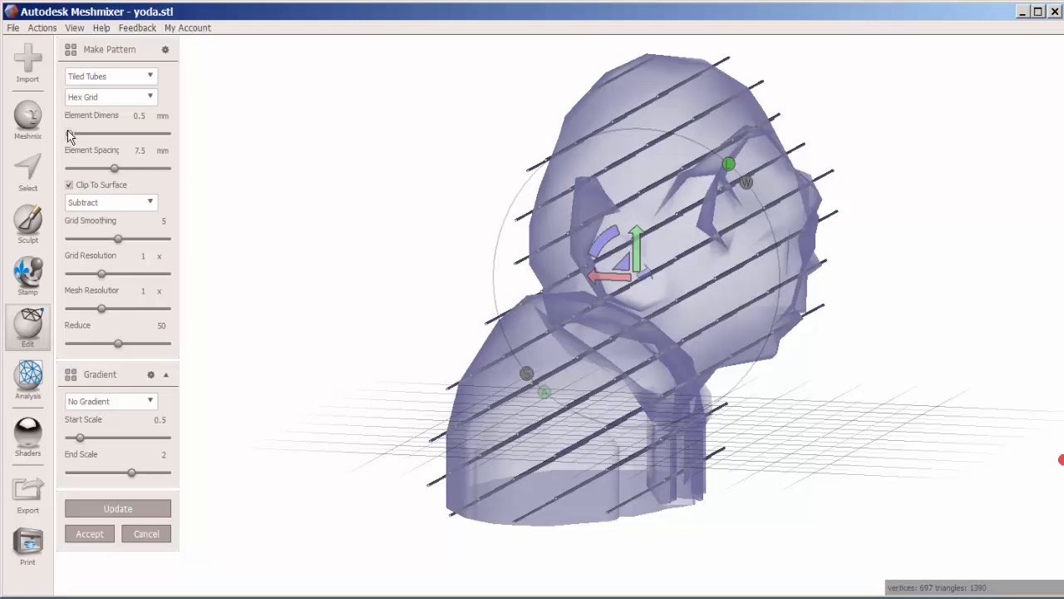
left_click_drag(102, 167, 125, 167)
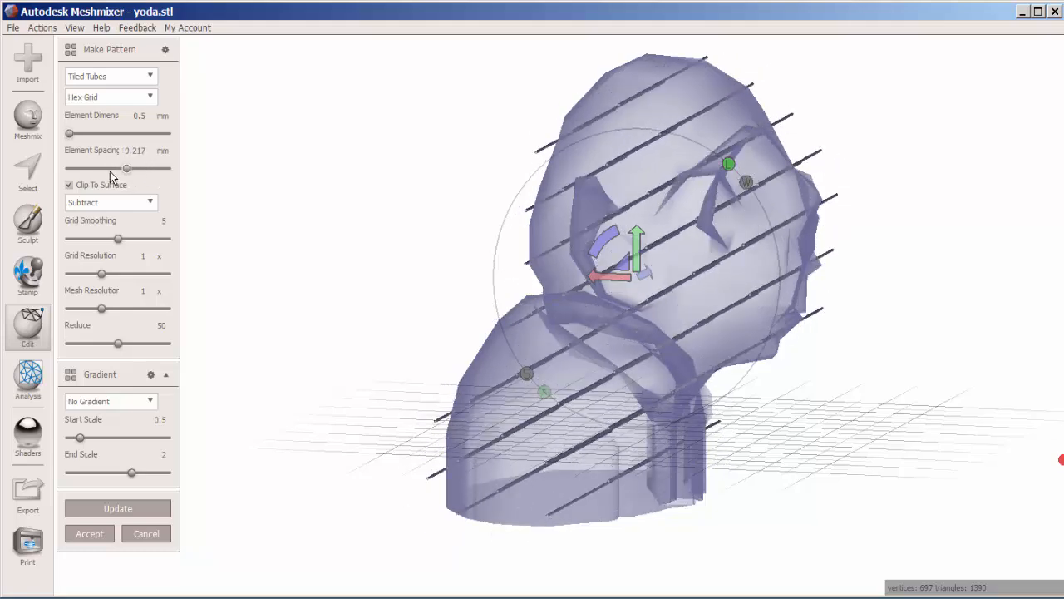
left_click_drag(126, 168, 116, 168)
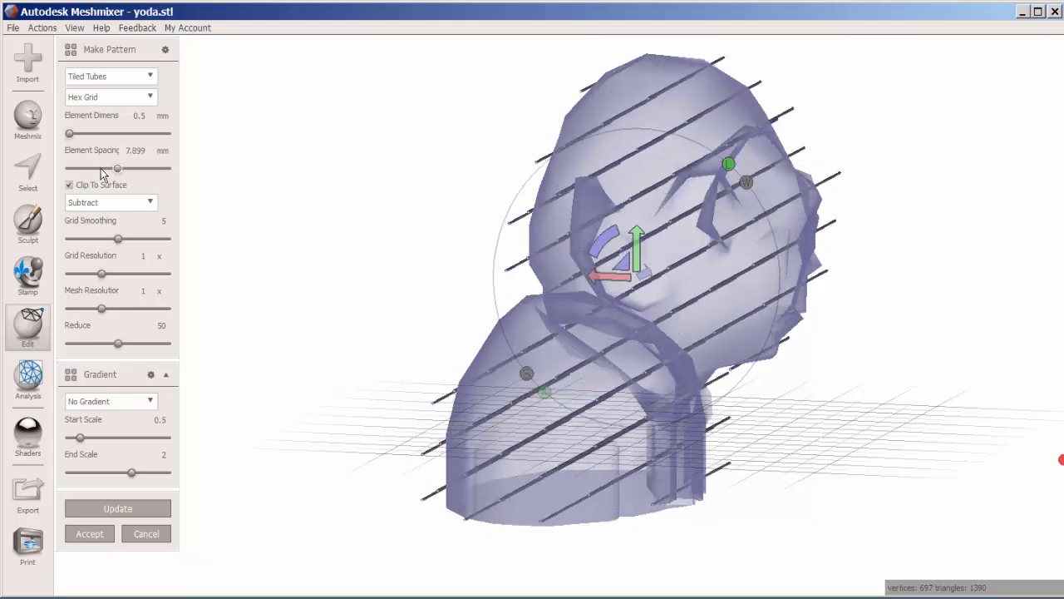
left_click_drag(116, 166, 89, 167)
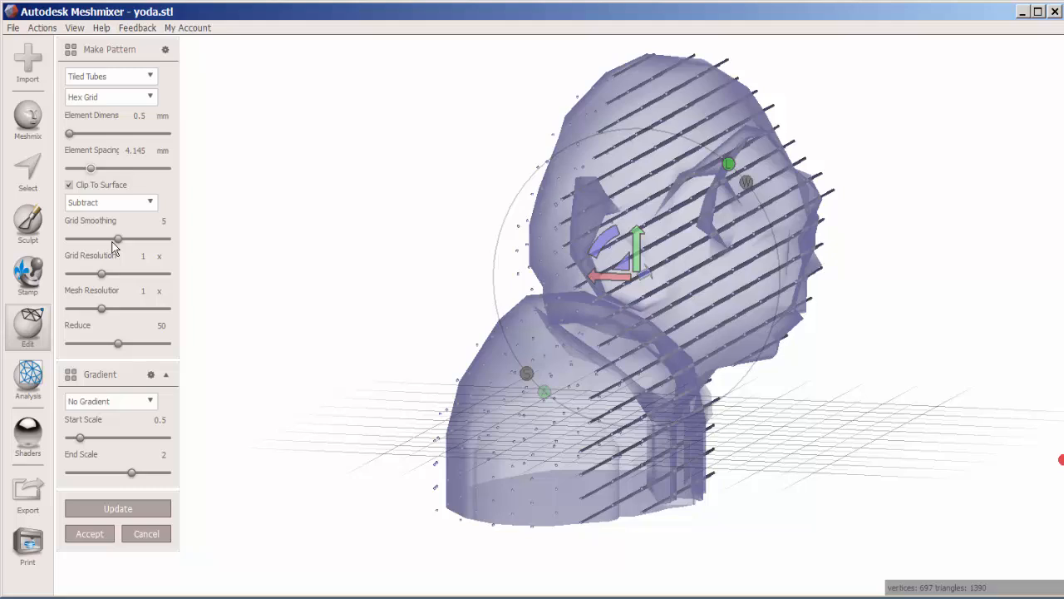
Discard the pattern preview, leaving the solid bust, and face the view to its front
left_click(146, 532)
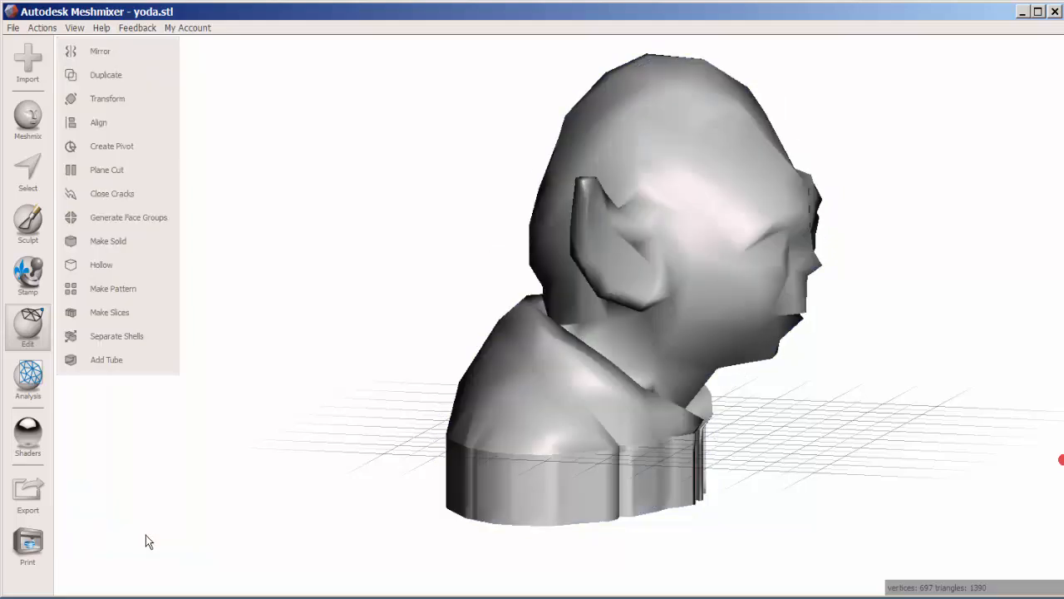
left_click_drag(147, 541, 233, 423)
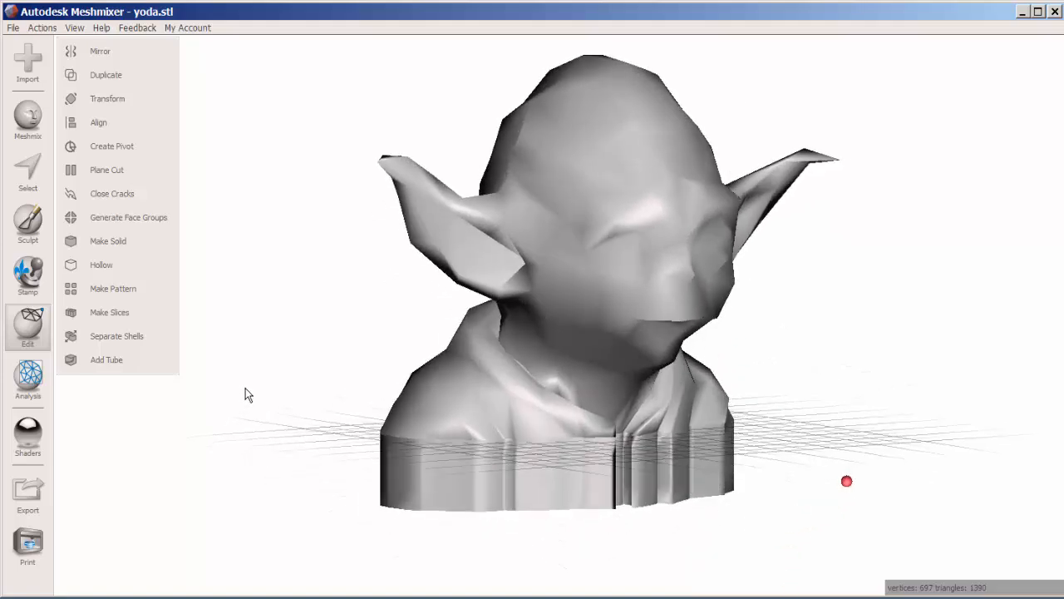
mouse_move(139, 289)
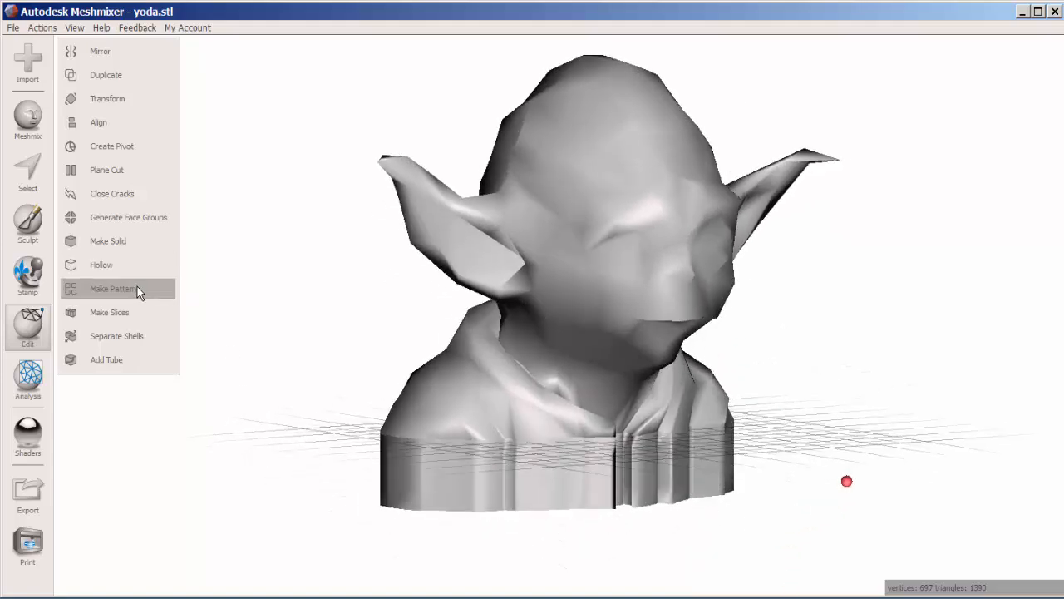
Apply a Tiled Tubes pattern with defaults, creating the perforated yoda.stl (pattern) mesh
left_click(113, 289)
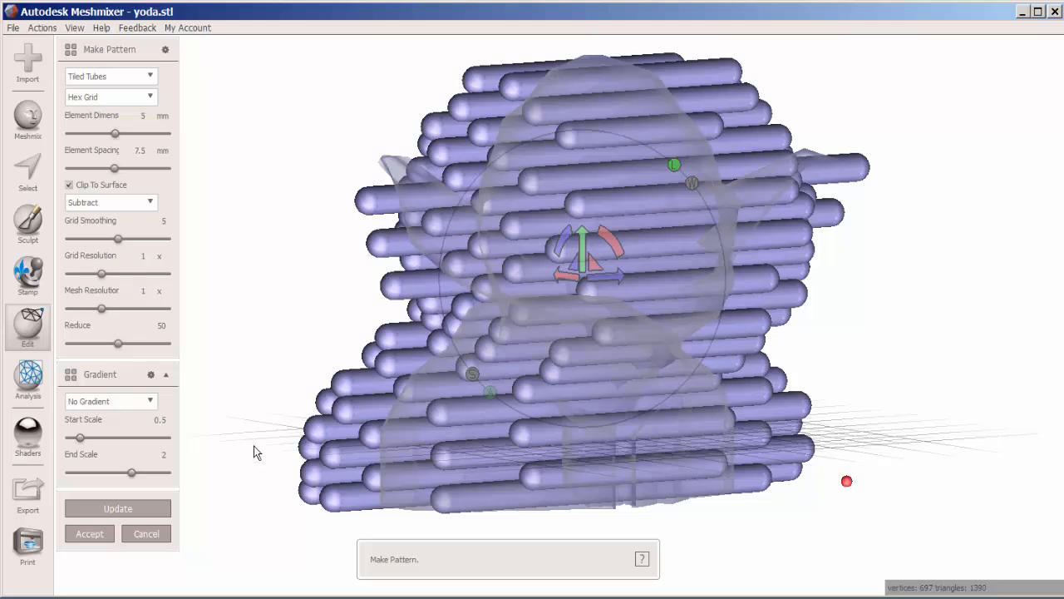
left_click(27, 328)
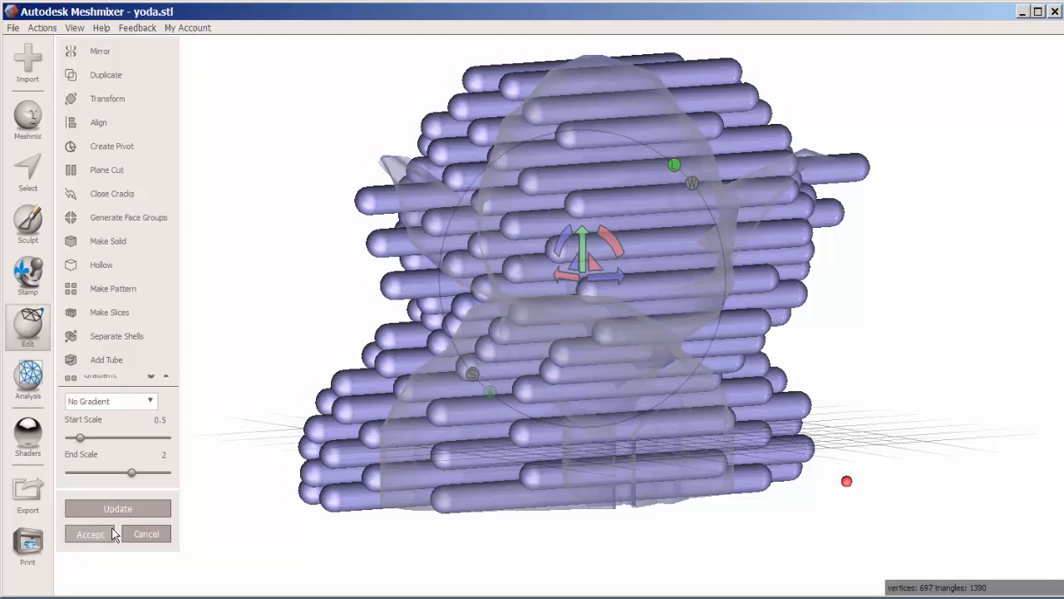
left_click(90, 533)
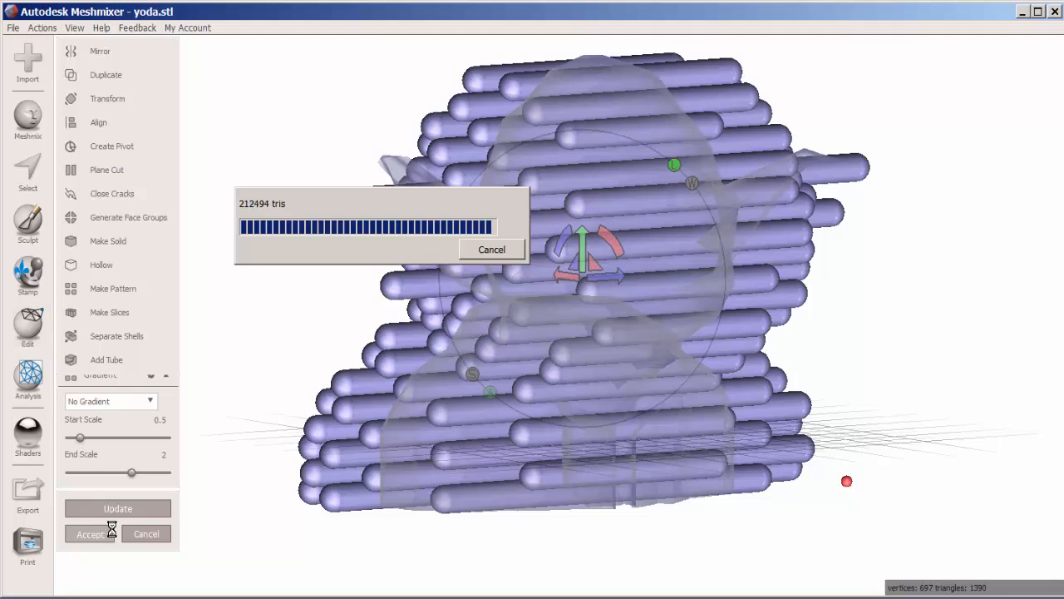
left_click(90, 533)
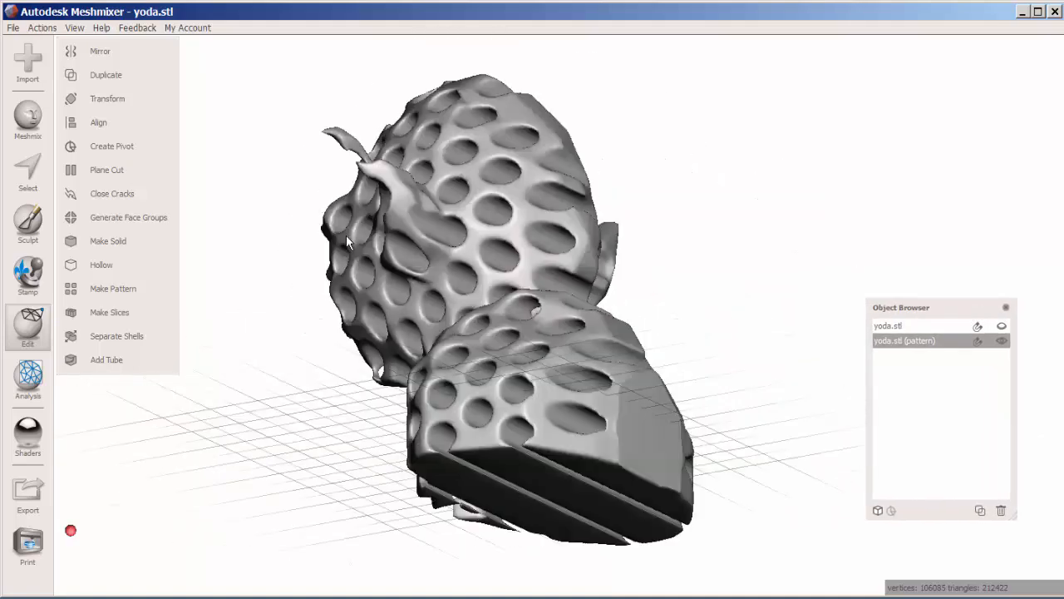
Turn the view to face the front of the patterned bust
left_click_drag(349, 241, 424, 274)
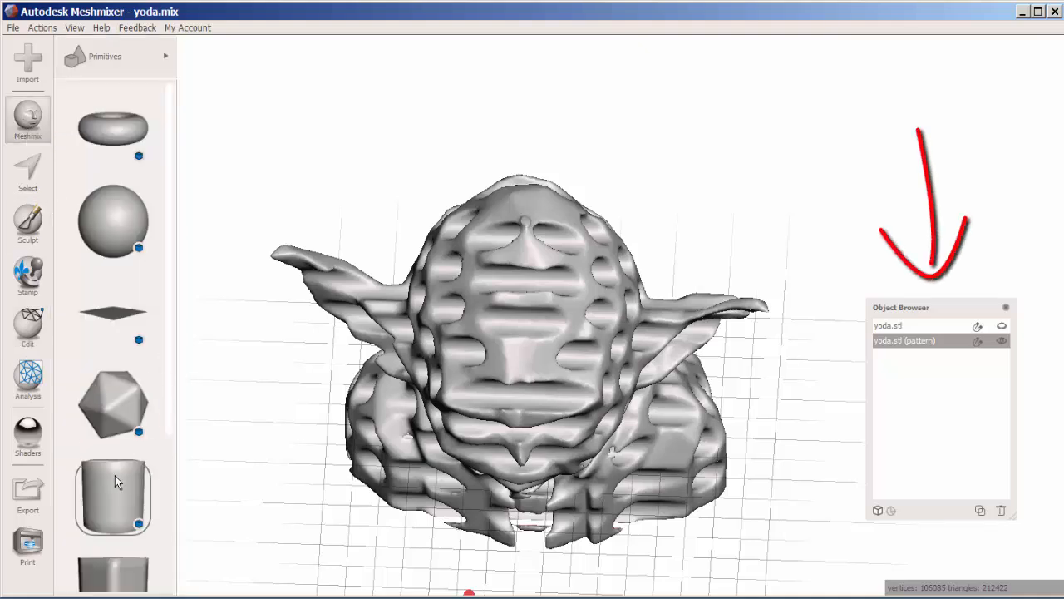
Add a cylinder primitive, shrink it and embed it in the top of Yoda's head
left_click(113, 496)
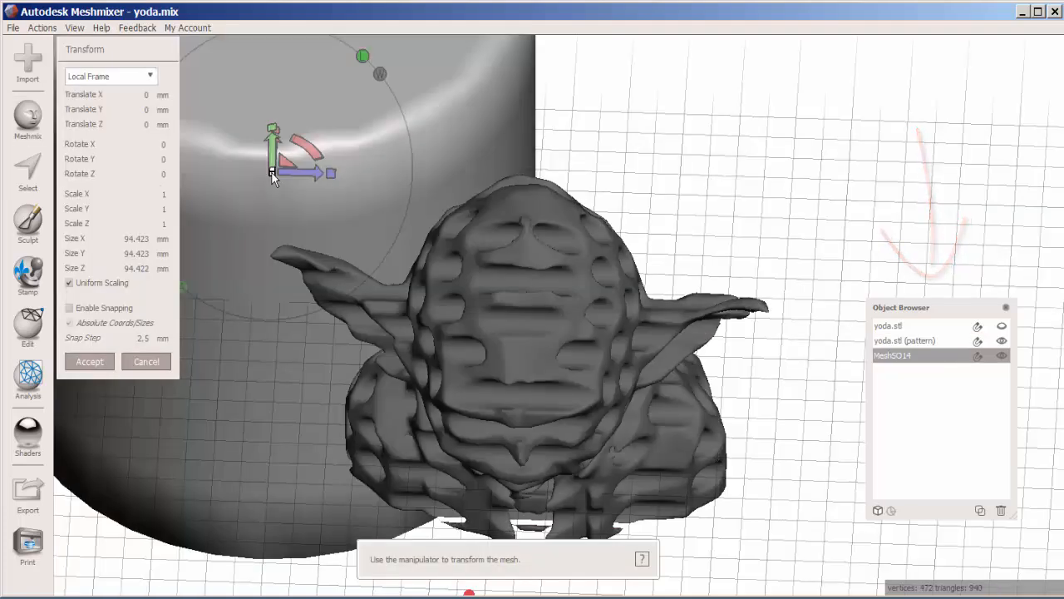
mouse_move(307, 220)
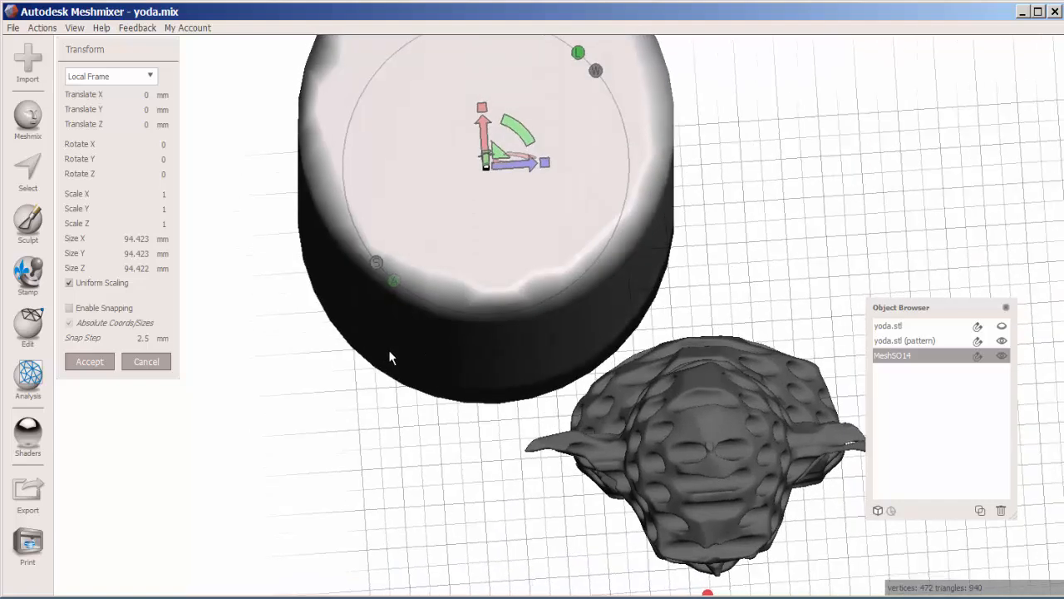
mouse_move(472, 243)
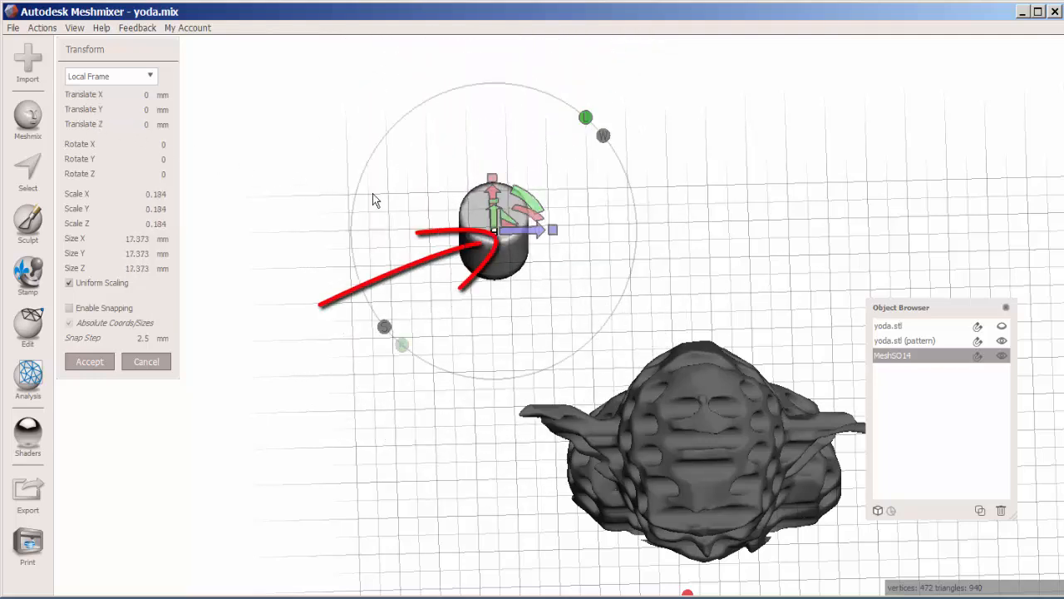
left_click_drag(545, 230, 735, 225)
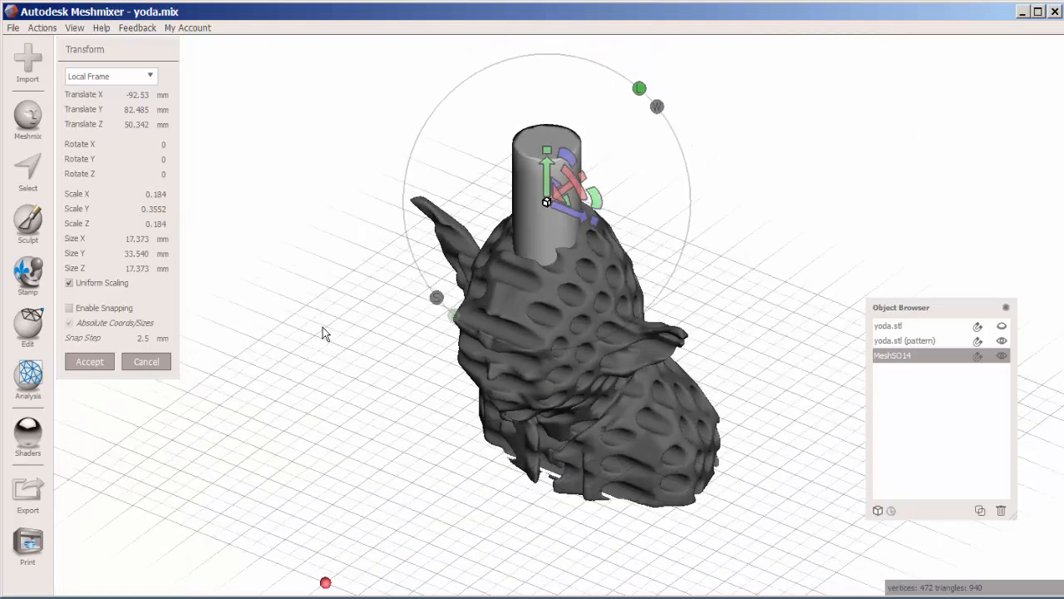
left_click(90, 360)
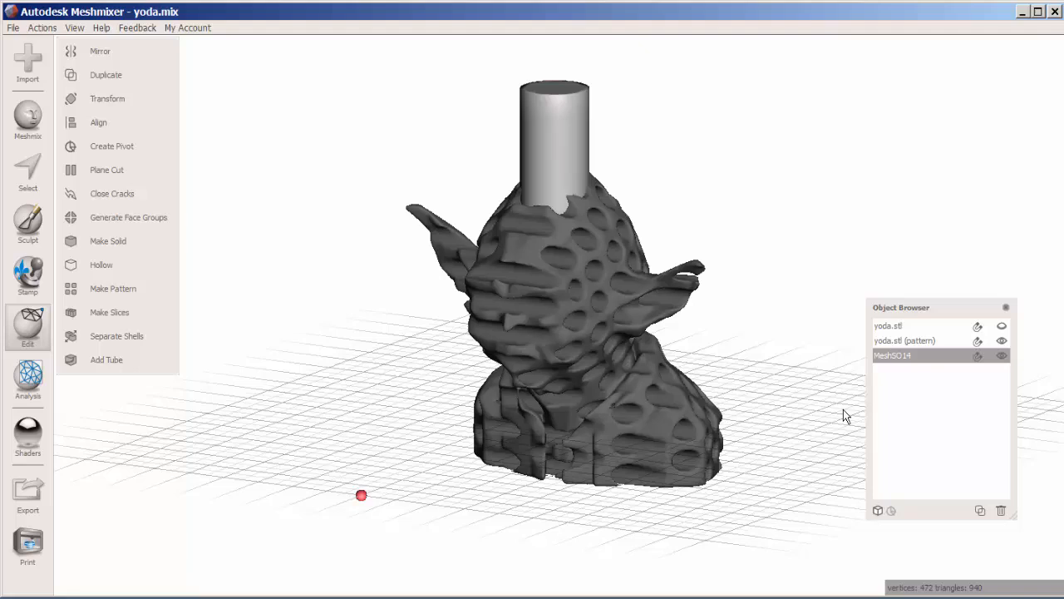
Delete the original yoda.stl and select the patterned bust together with the cylinder
left_click(888, 324)
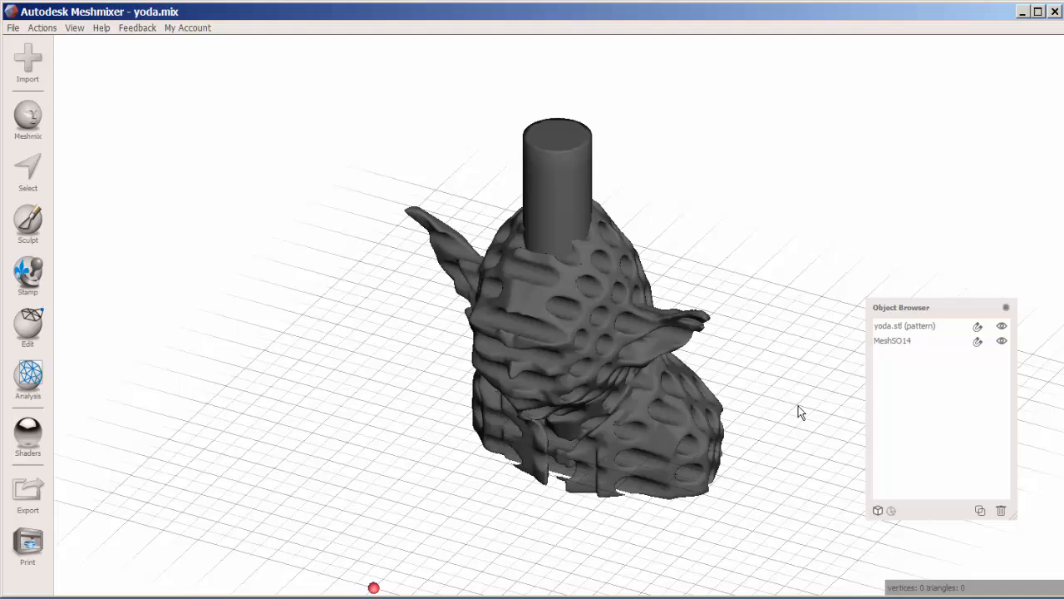
left_click(905, 325)
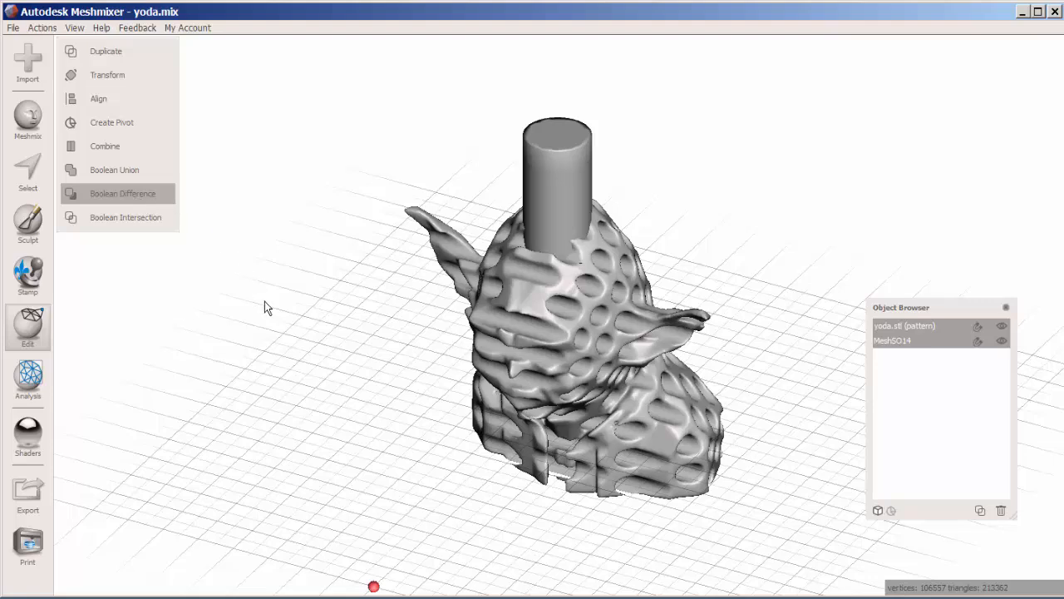
Boolean-subtract the cylinder from the bust, leaving a round pencil hole in the head
left_click(123, 193)
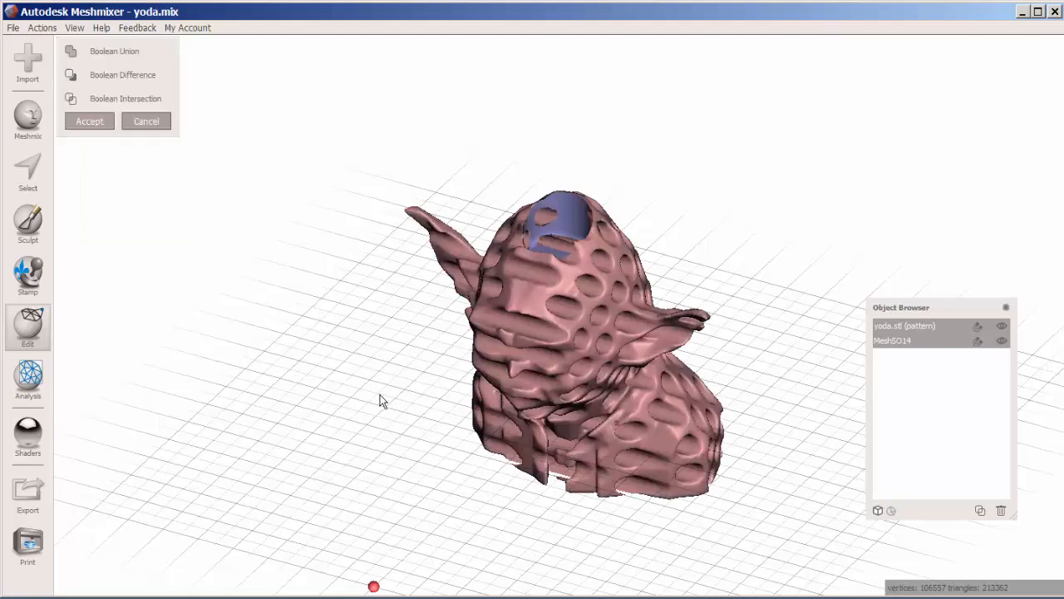
left_click_drag(379, 399, 485, 316)
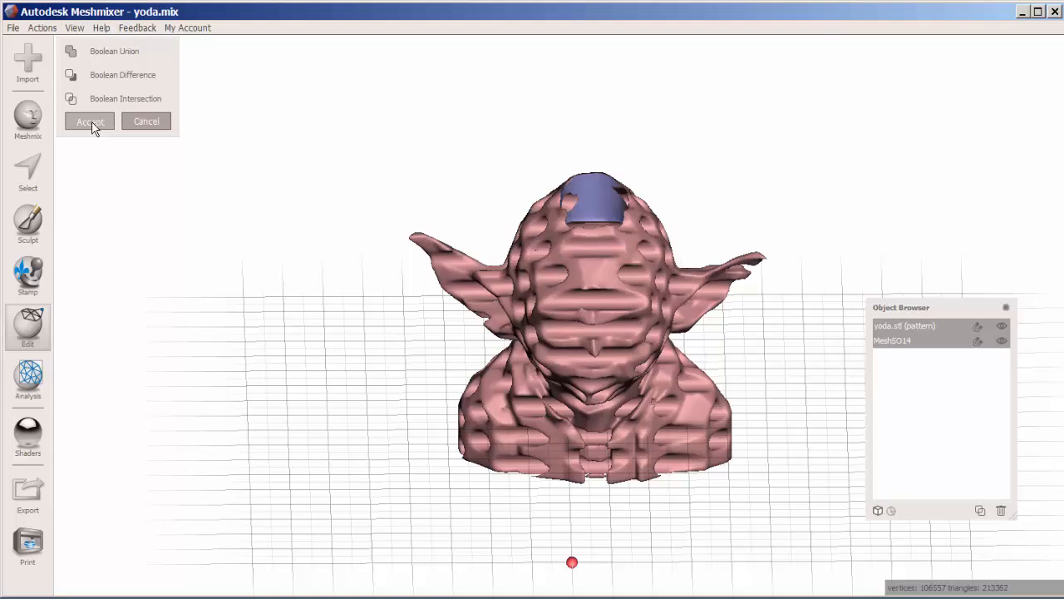
left_click(90, 120)
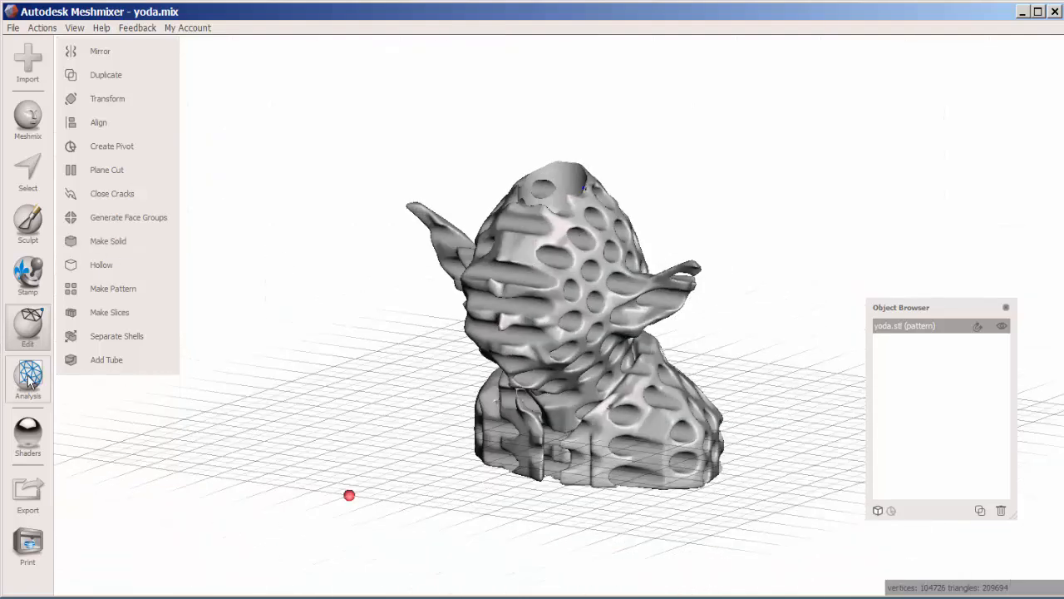
Run Inspector's Auto Repair All on the patterned bust and finish the inspection
left_click(27, 379)
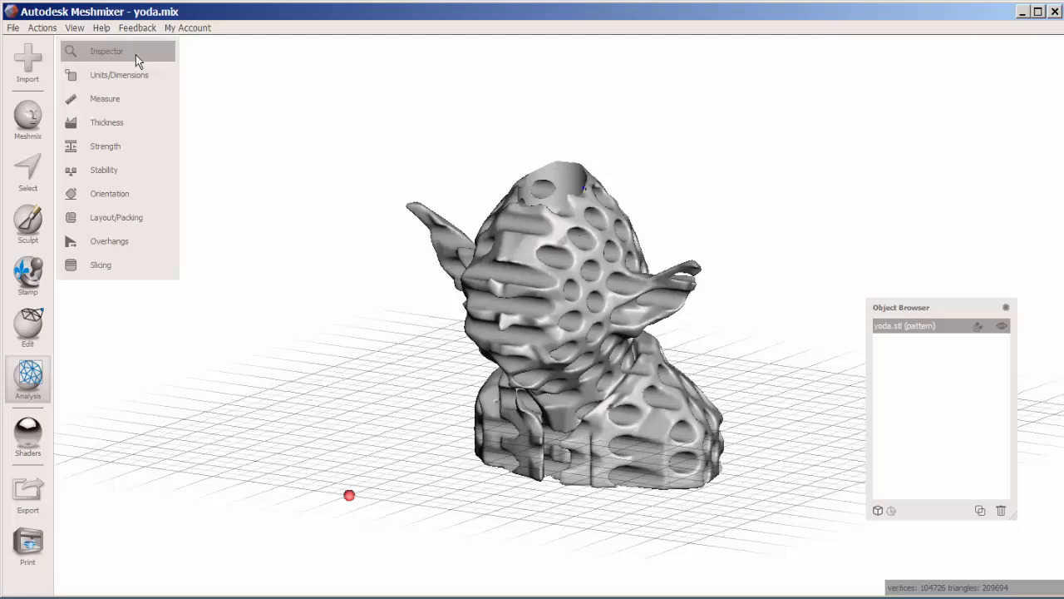
left_click(106, 50)
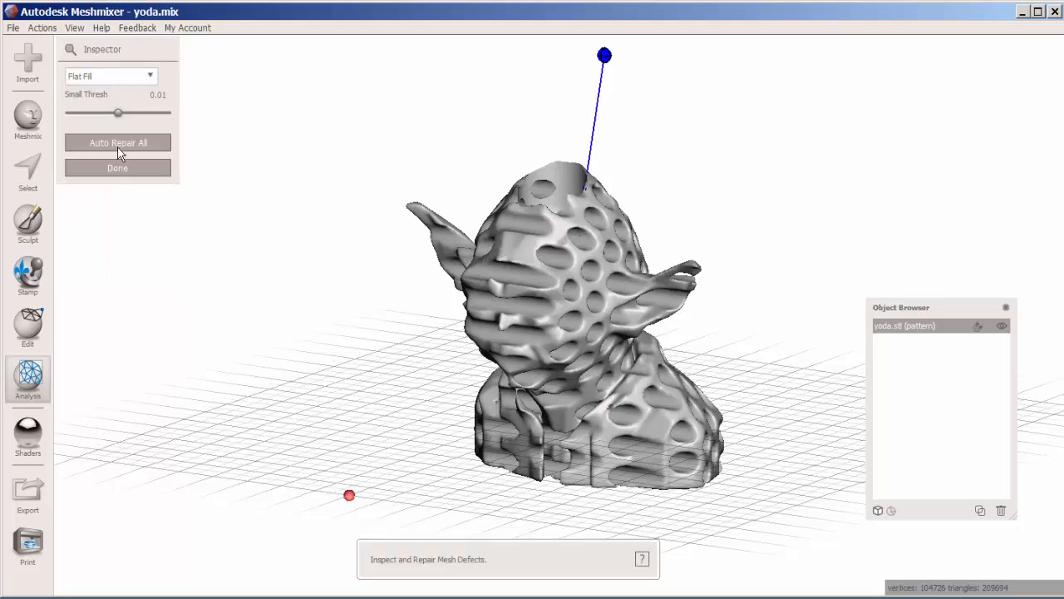
left_click(116, 143)
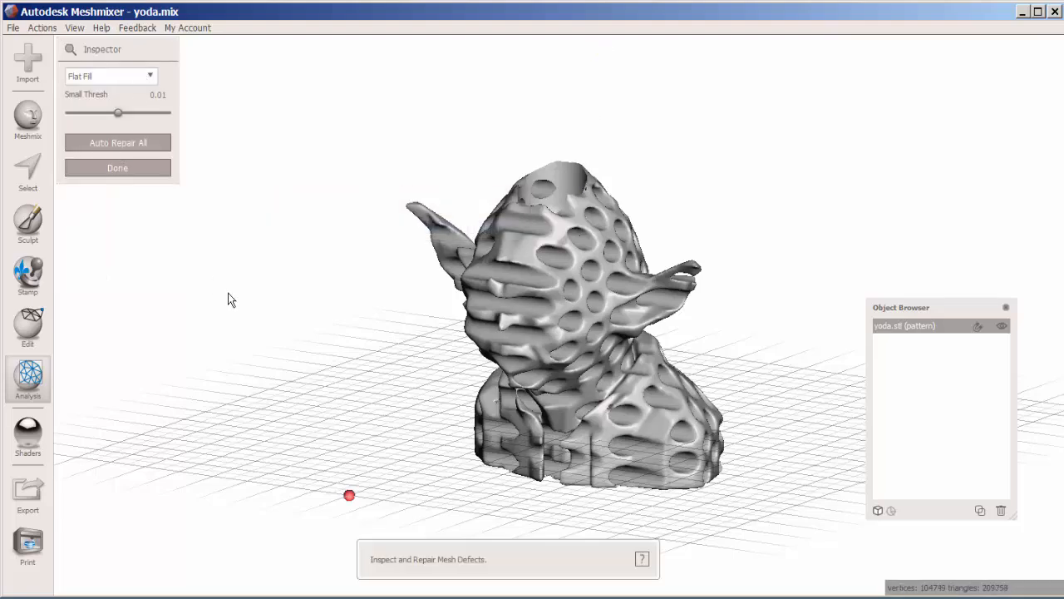
left_click(27, 174)
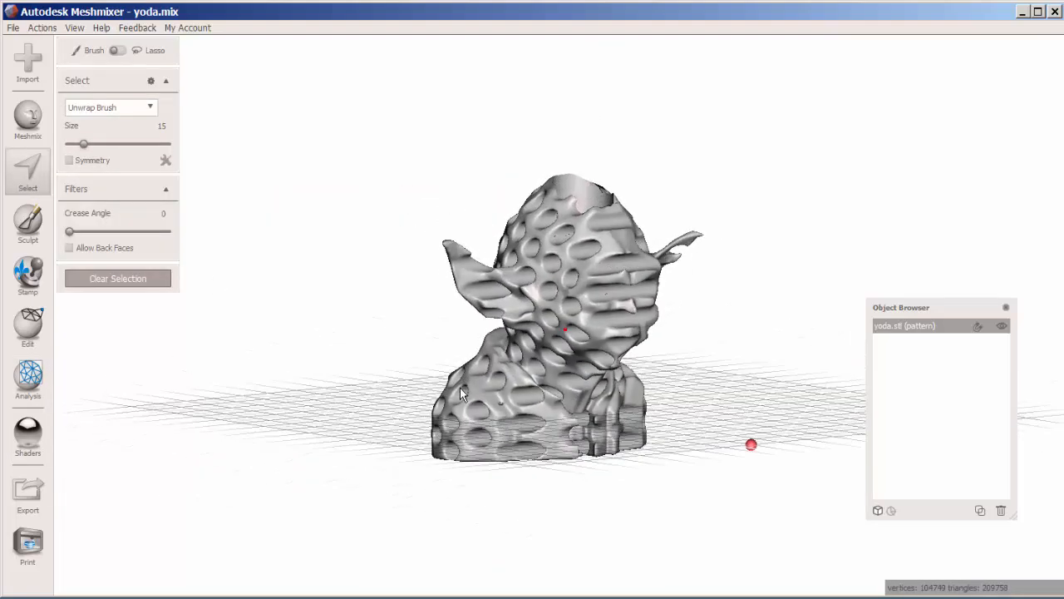